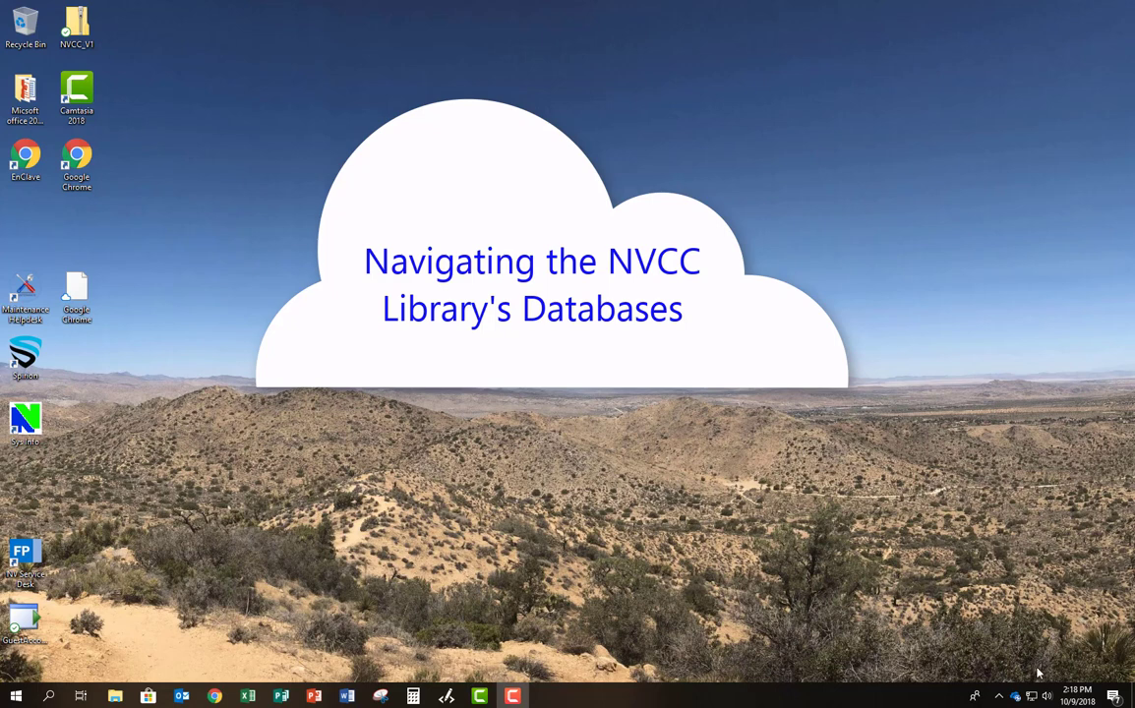
{"action": "mouse_move", "coordinate": [492, 521]}
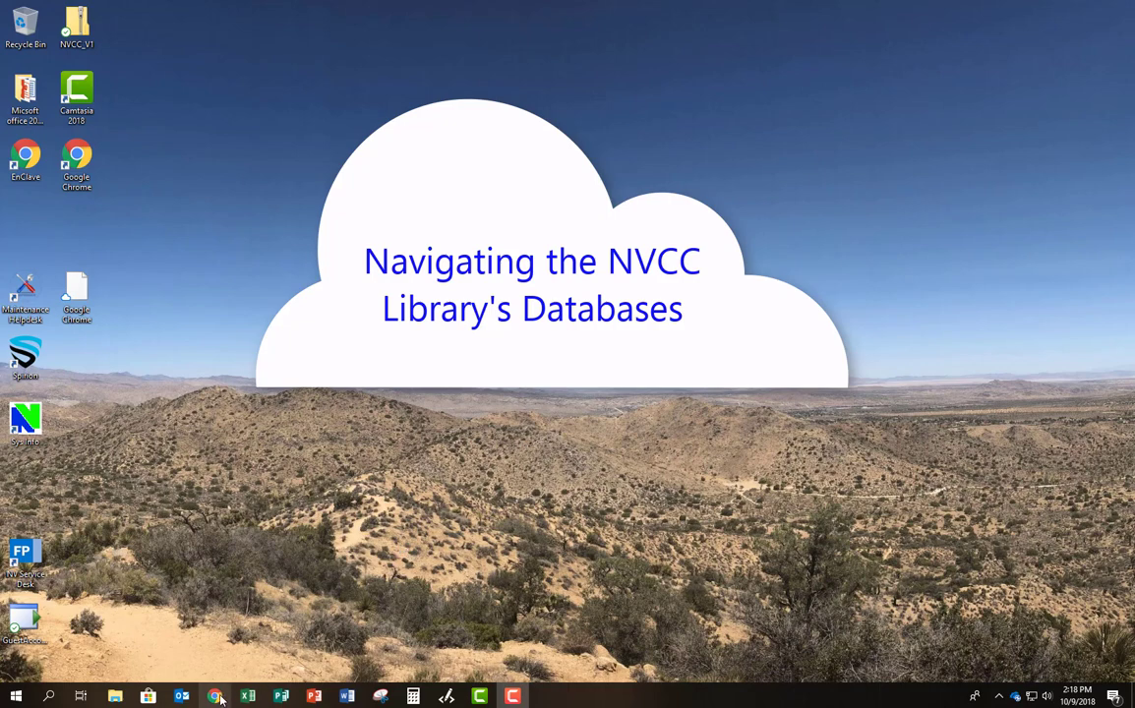
Bring up the NVCC Library home page with its search area and database links
{"action": "left_click", "coordinate": [214, 696]}
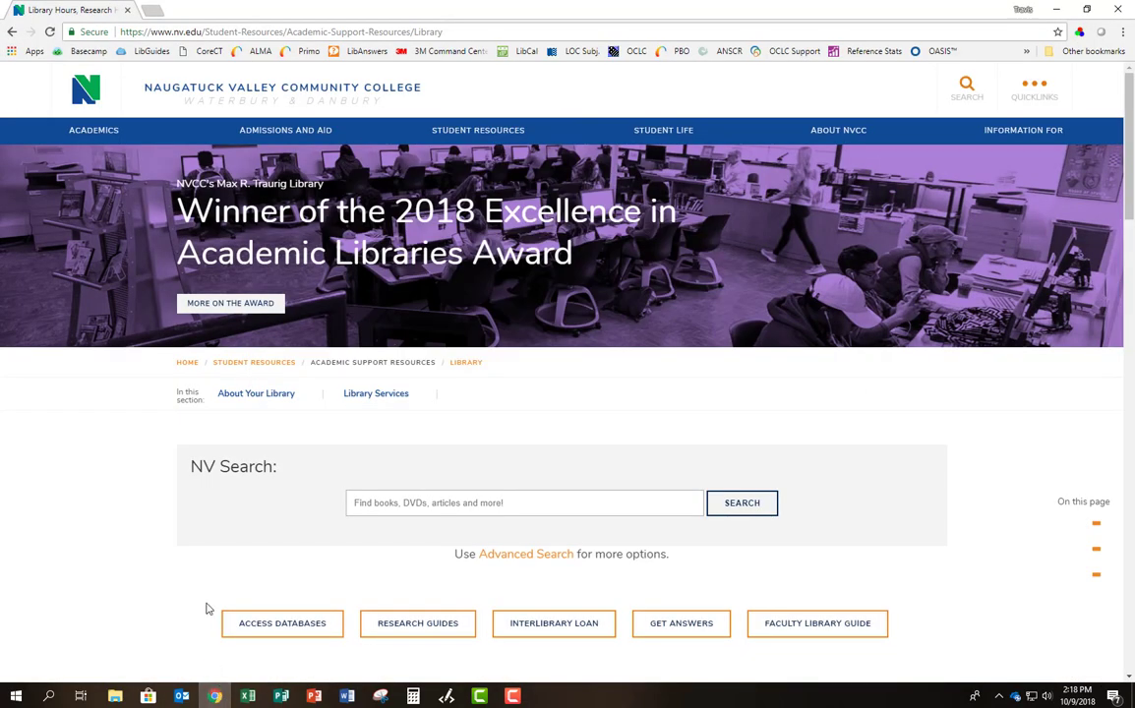
{"action": "mouse_move", "coordinate": [208, 565]}
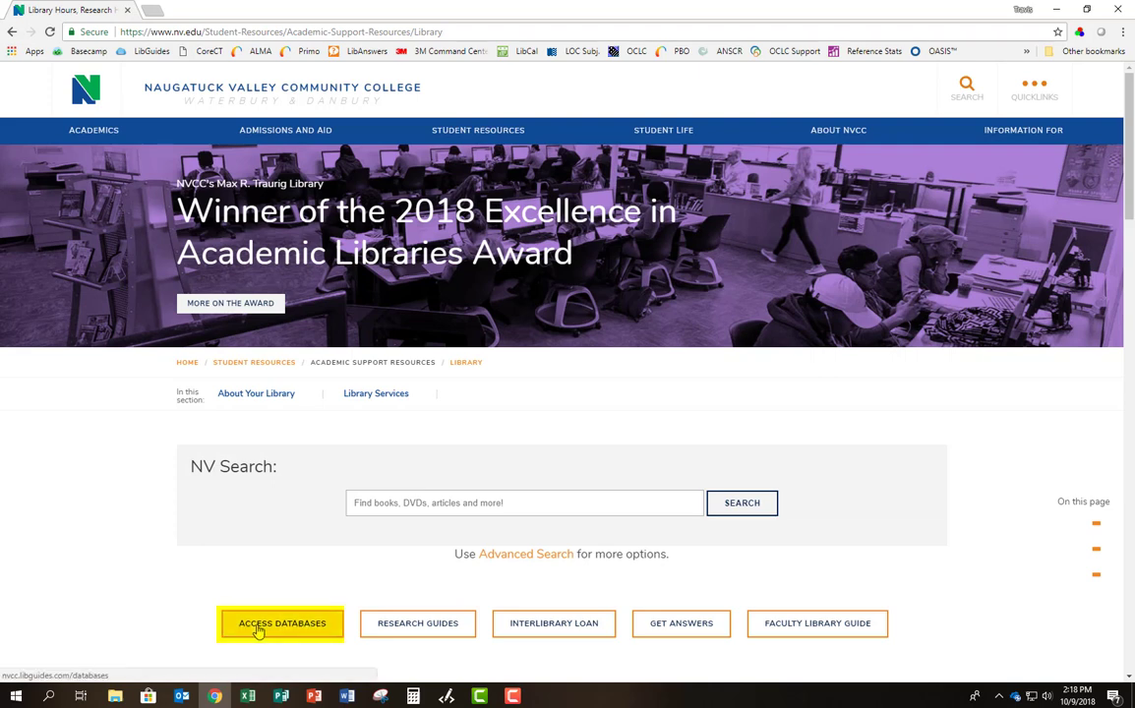
Go to Access Databases and show the A-Z list of 55 databases
{"action": "left_click", "coordinate": [281, 621]}
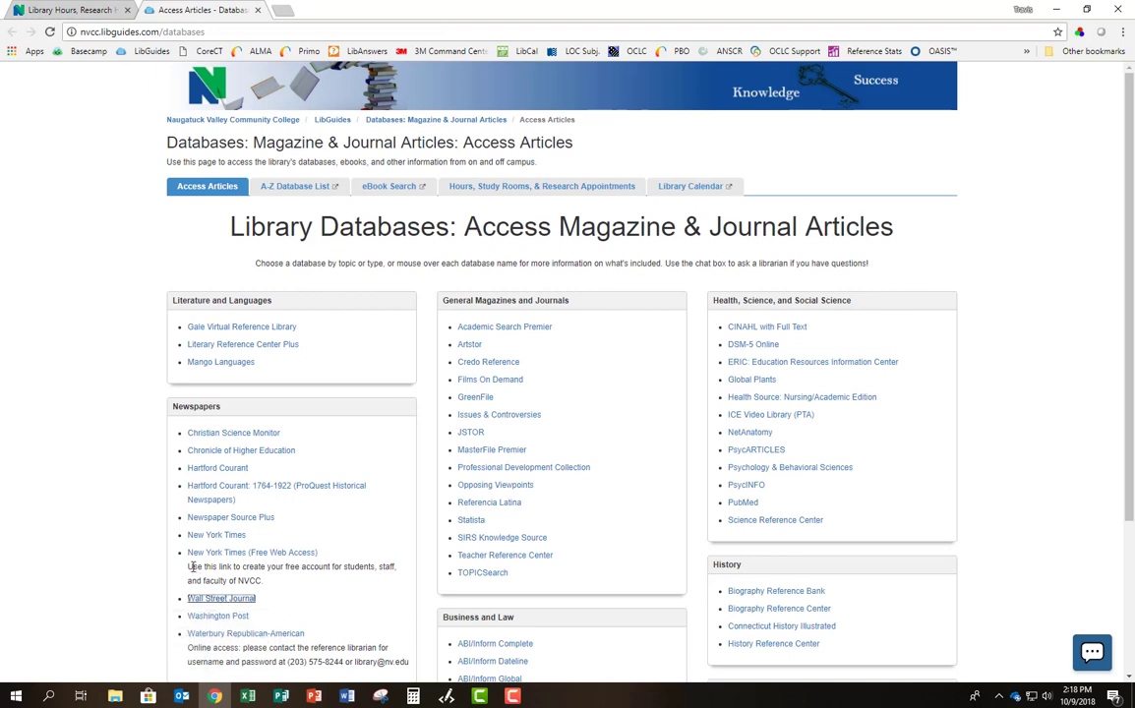
{"action": "mouse_move", "coordinate": [220, 492]}
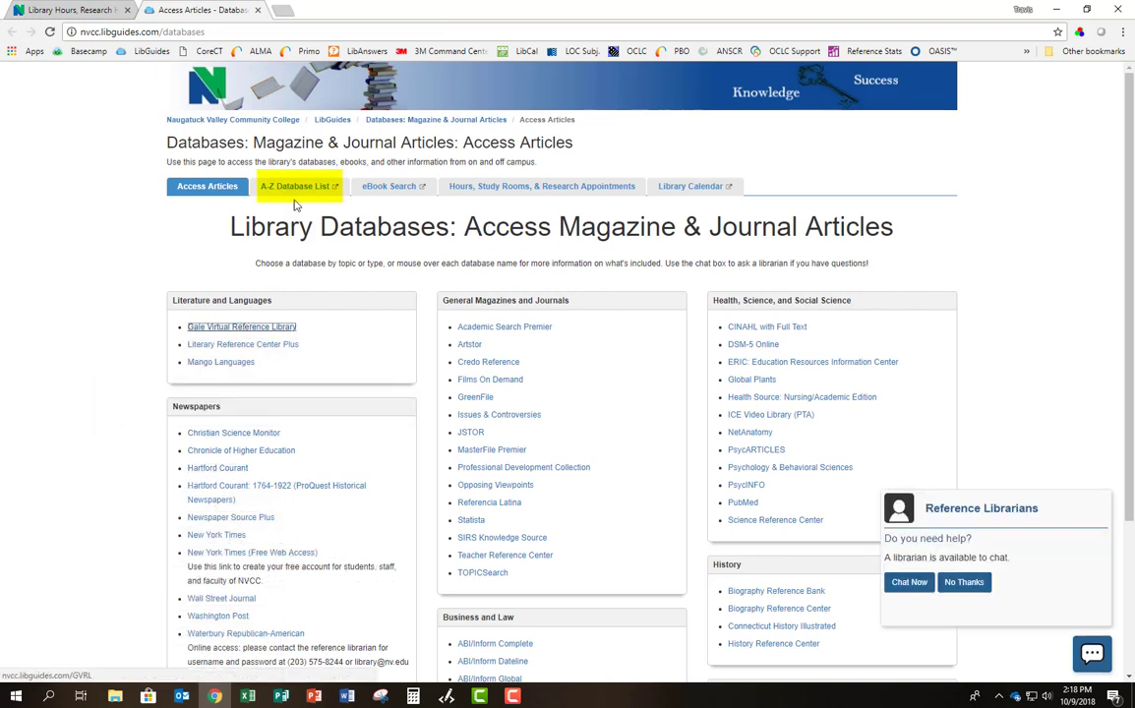
{"action": "left_click", "coordinate": [295, 185]}
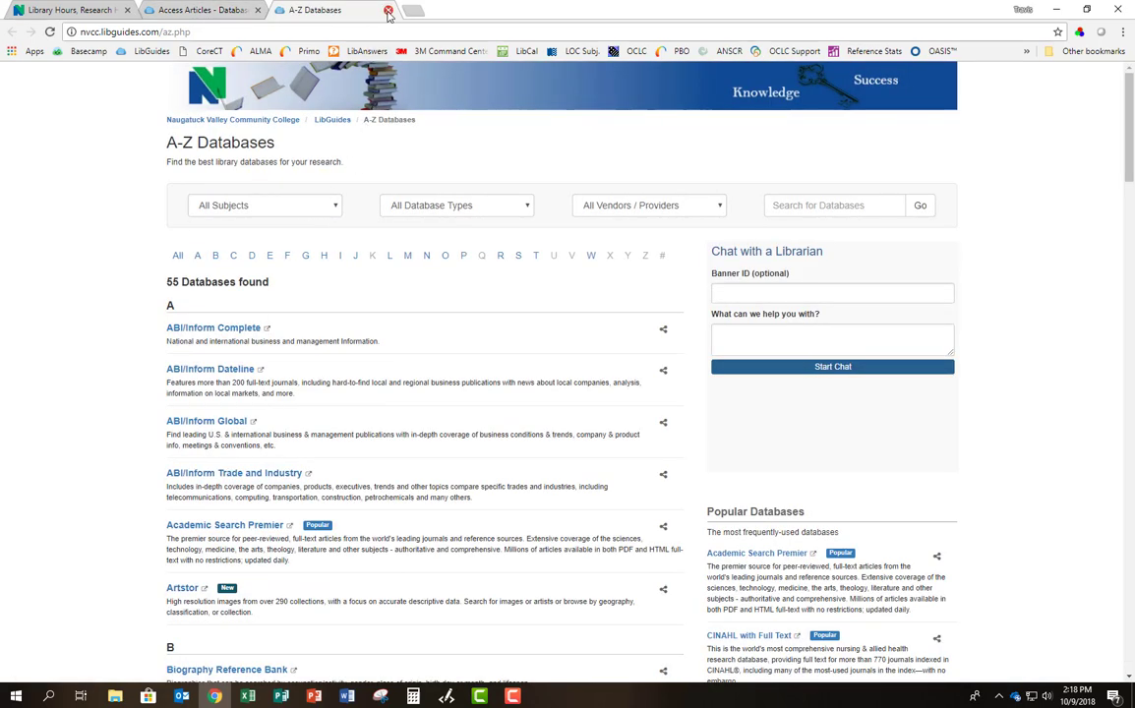
Close the A-Z list to return to the Access Magazine & Journal Articles page with Newspapers
{"action": "left_click", "coordinate": [390, 10]}
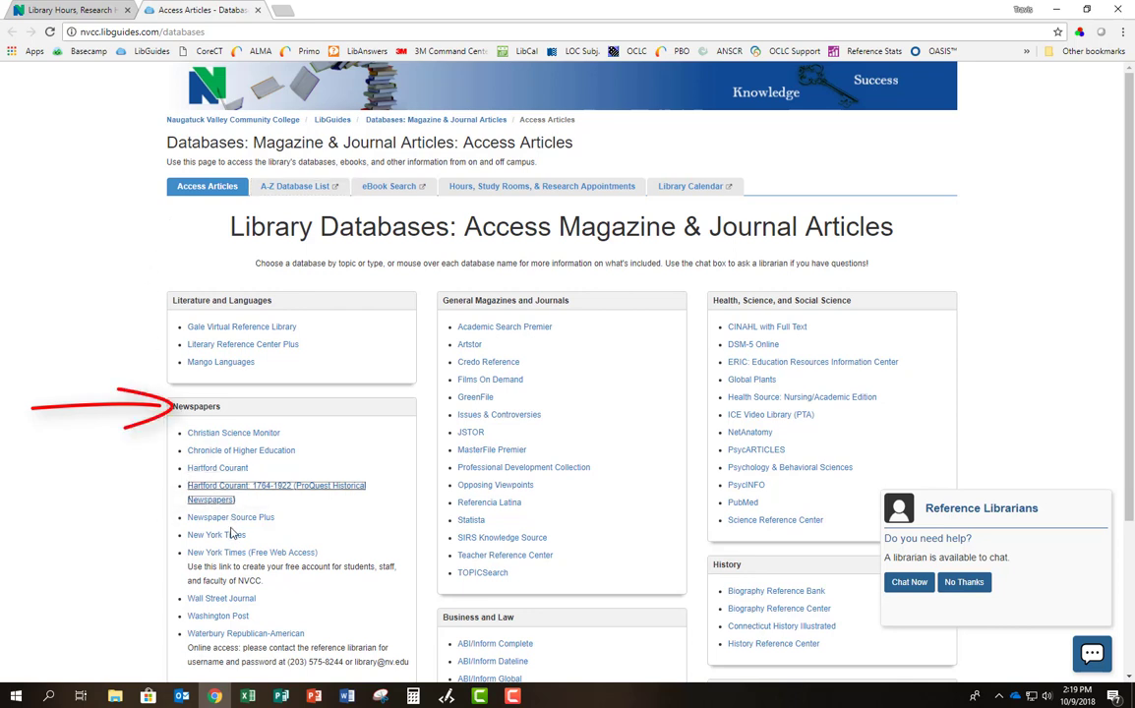
{"action": "mouse_move", "coordinate": [217, 615]}
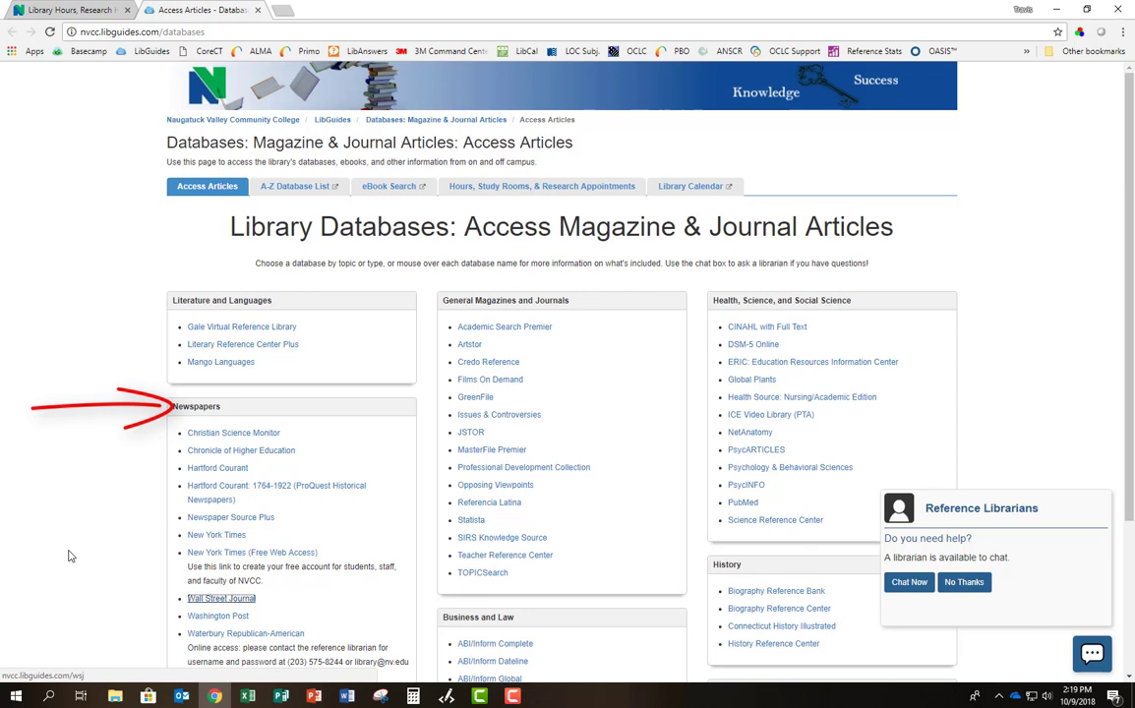
{"action": "mouse_move", "coordinate": [499, 413]}
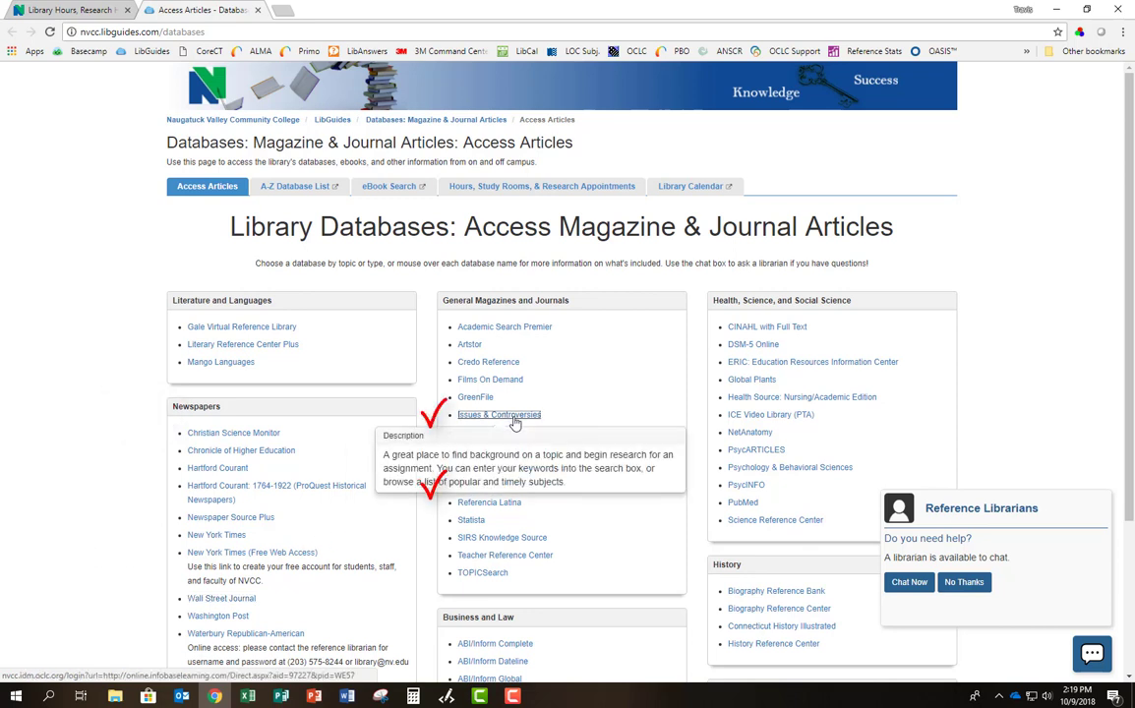
{"action": "mouse_move", "coordinate": [496, 484]}
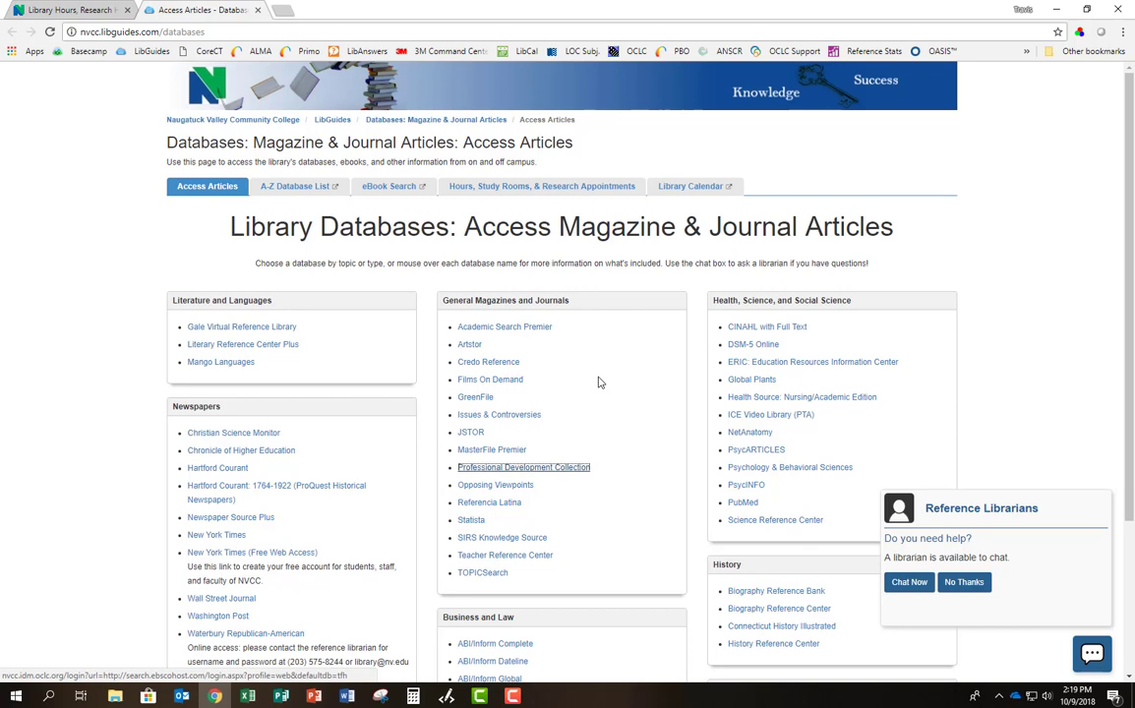
{"action": "mouse_move", "coordinate": [504, 326]}
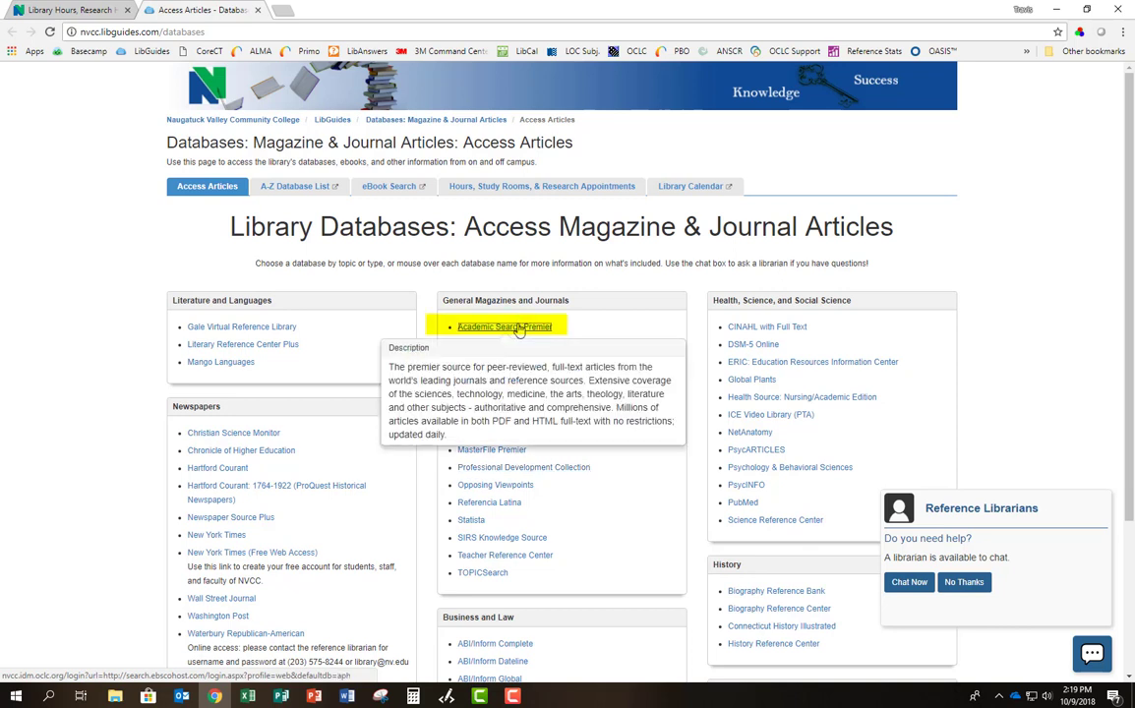
{"action": "mouse_move", "coordinate": [472, 433]}
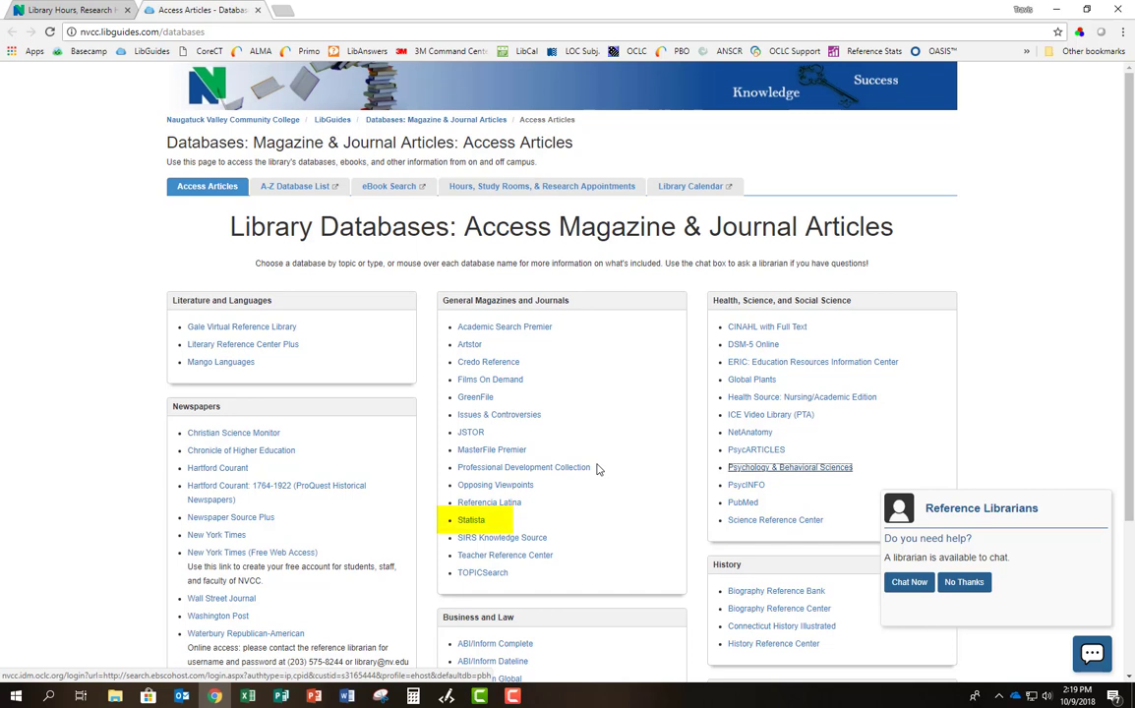
{"action": "mouse_move", "coordinate": [472, 519]}
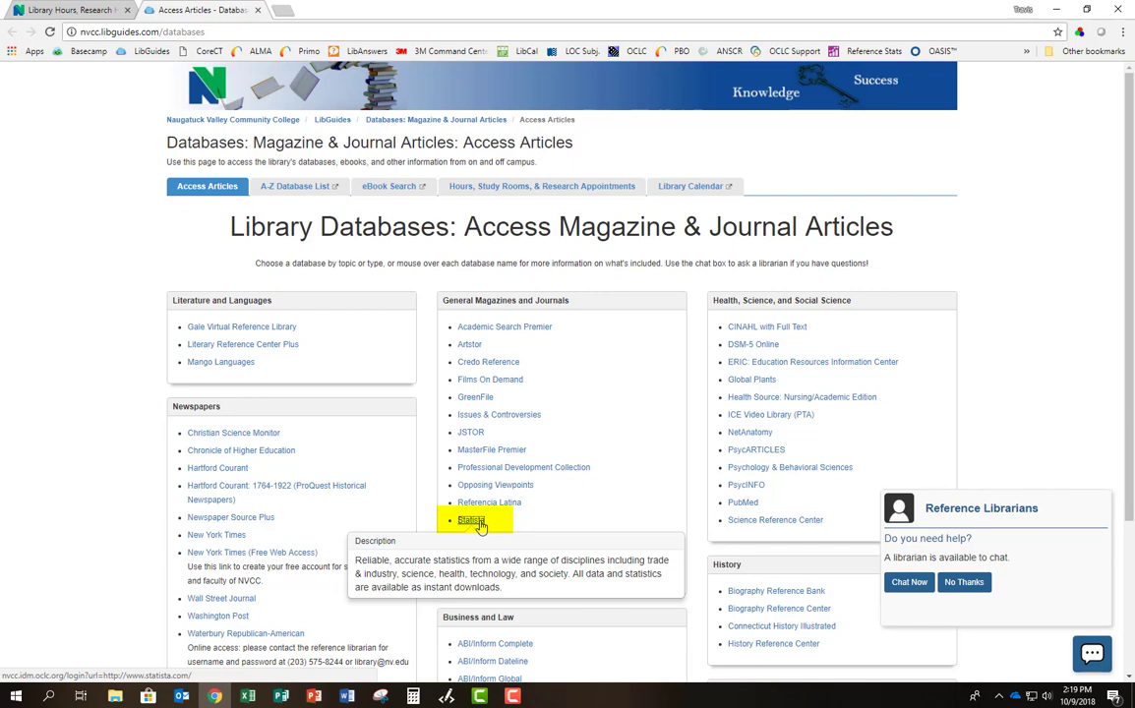
{"action": "mouse_move", "coordinate": [889, 456]}
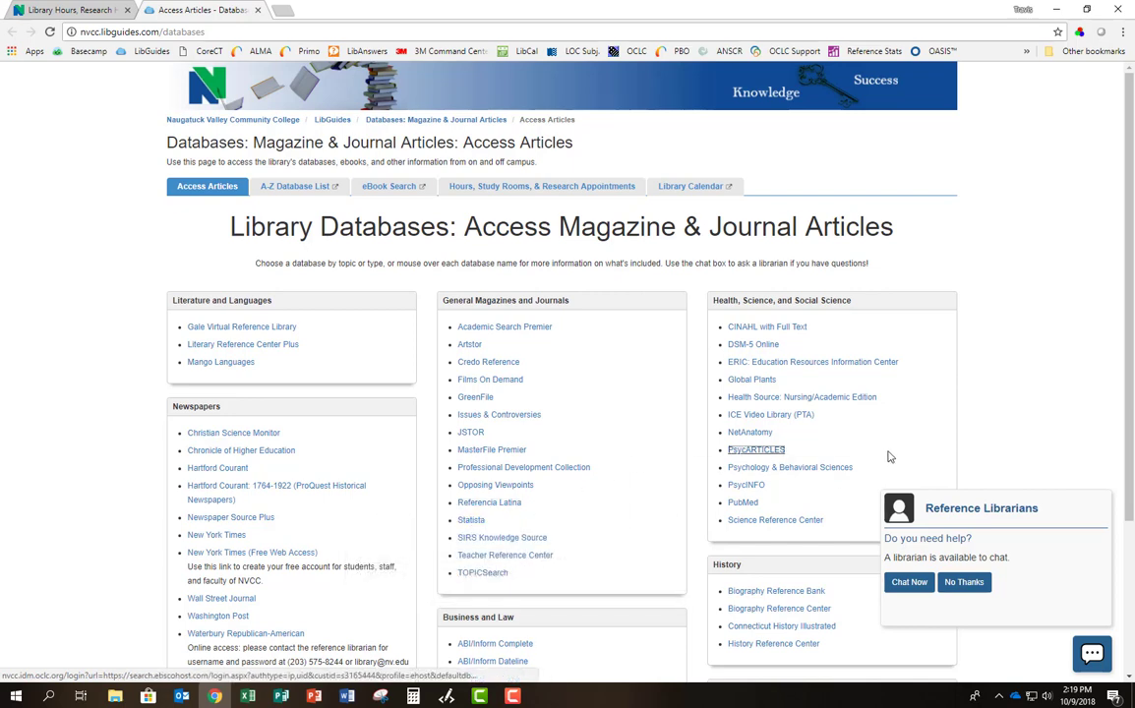